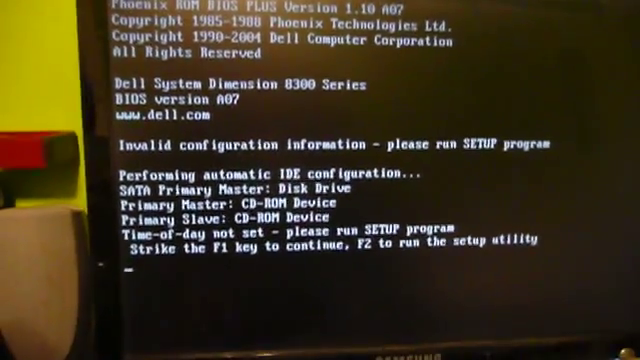
- Enter the BIOS setup utility from the POST invalid-configuration warning with F2
key("f2")
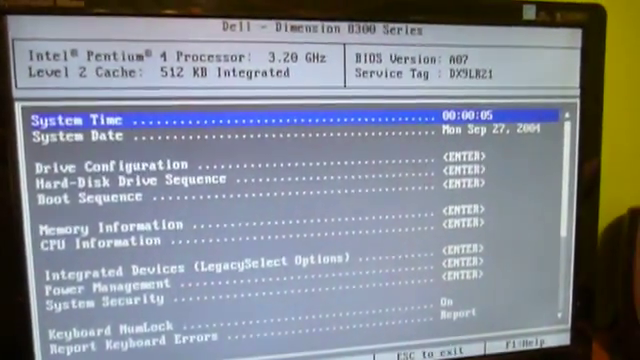